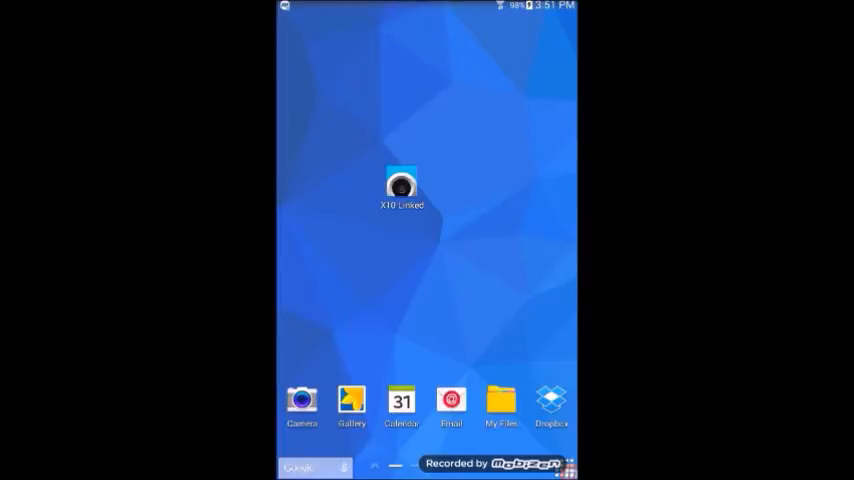
# - Launch the X10 Linked app to show its two linked cameras
pyautogui.click(401, 186)
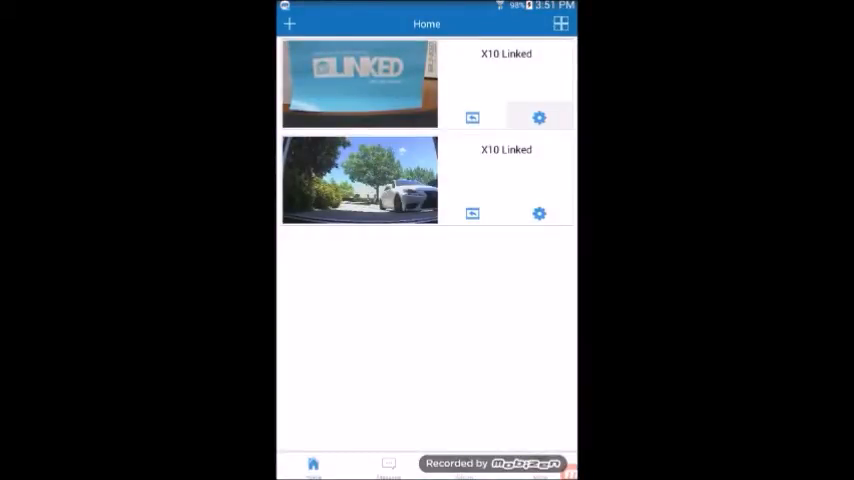
# - Open the first camera's Settings and its Working mode options
pyautogui.click(539, 117)
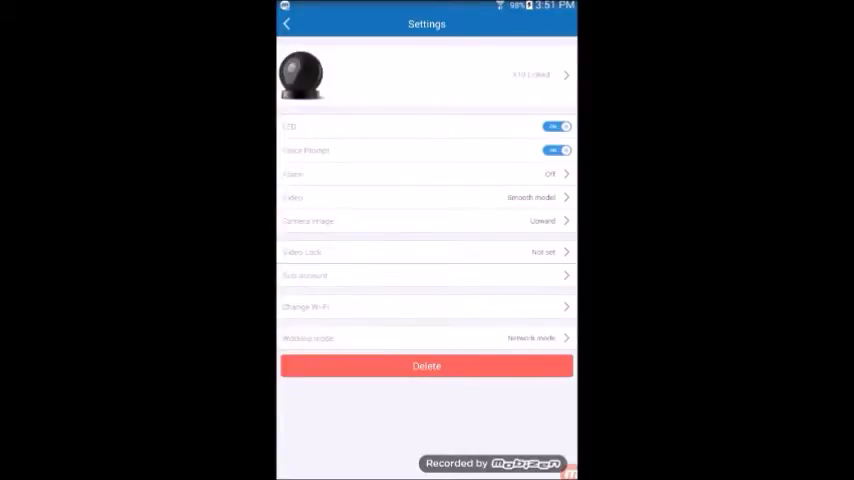
pyautogui.click(426, 338)
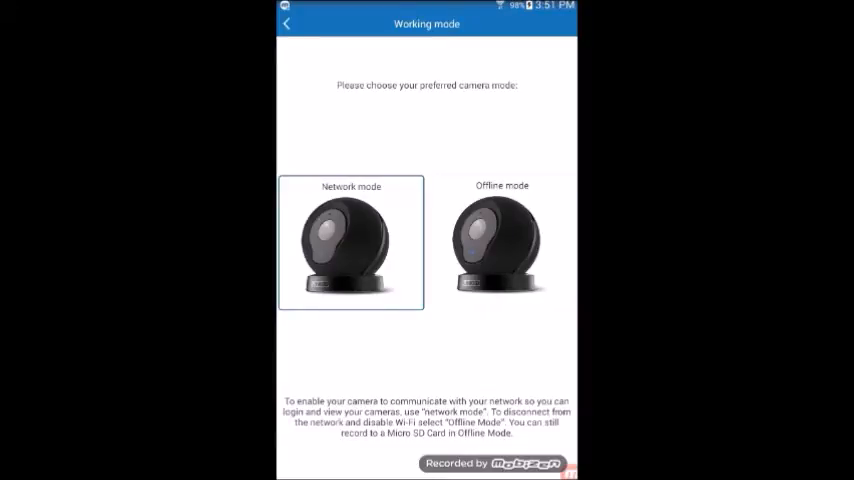
# - Switch the first camera to Offline mode
pyautogui.click(500, 240)
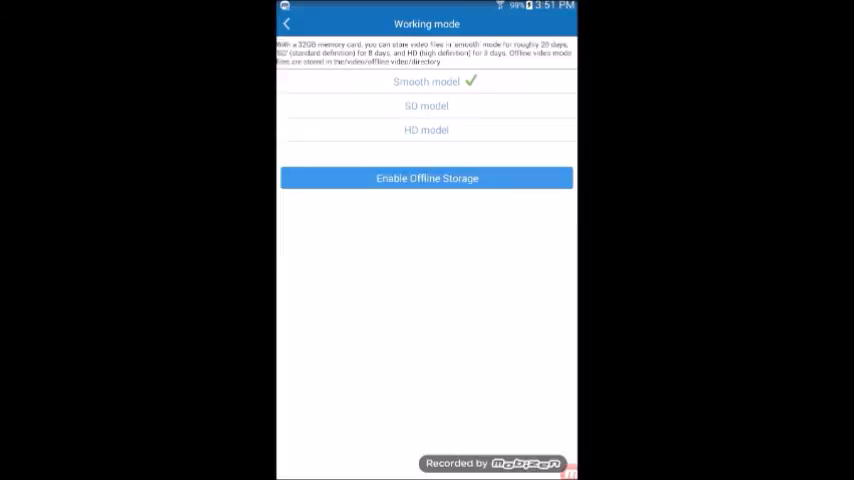
# - Enable Offline Storage, confirm the disconnect reminder, and return to the Home list
pyautogui.click(426, 178)
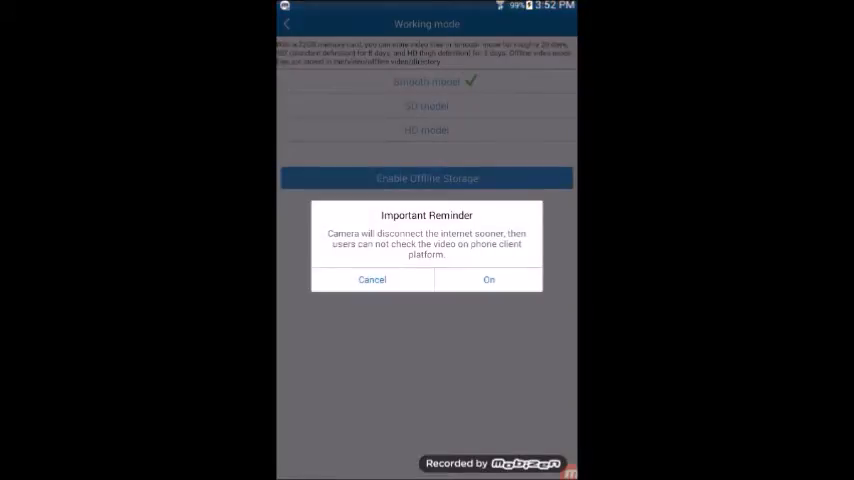
pyautogui.click(372, 279)
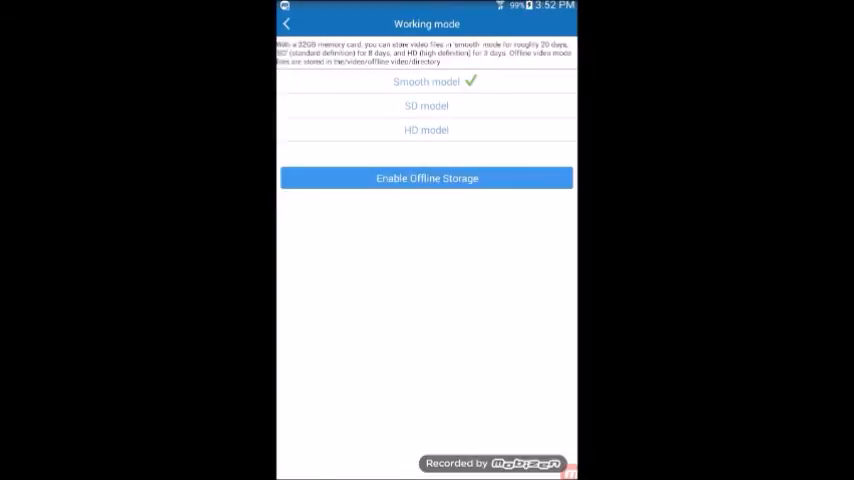
pyautogui.click(287, 23)
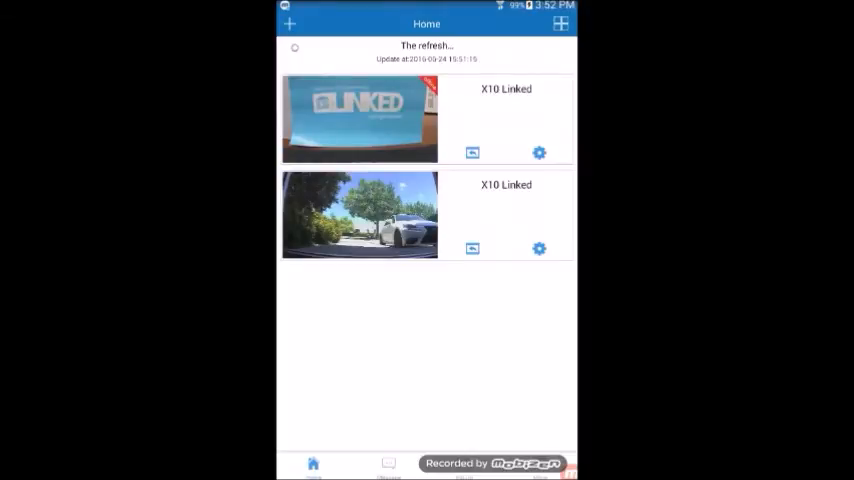